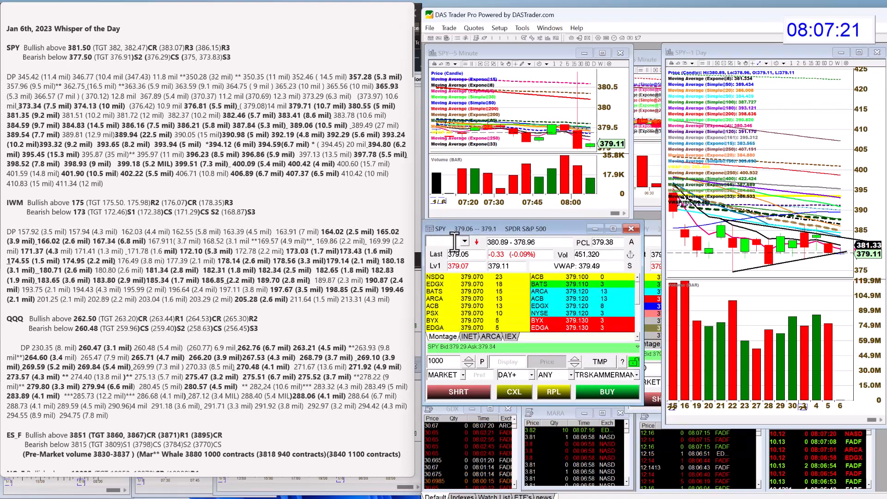
Load IWM in the Montage so its Level 2 quotes and charts show beside the levels note
type("IWM")
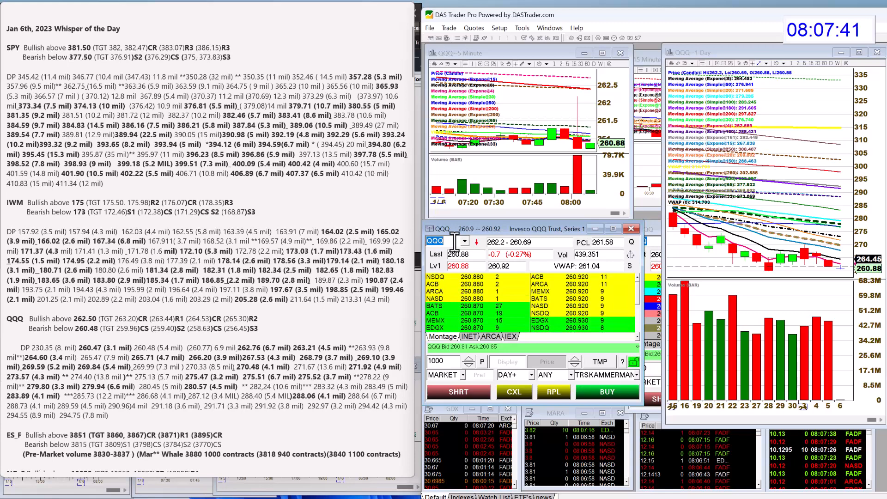
scroll("down", 3)
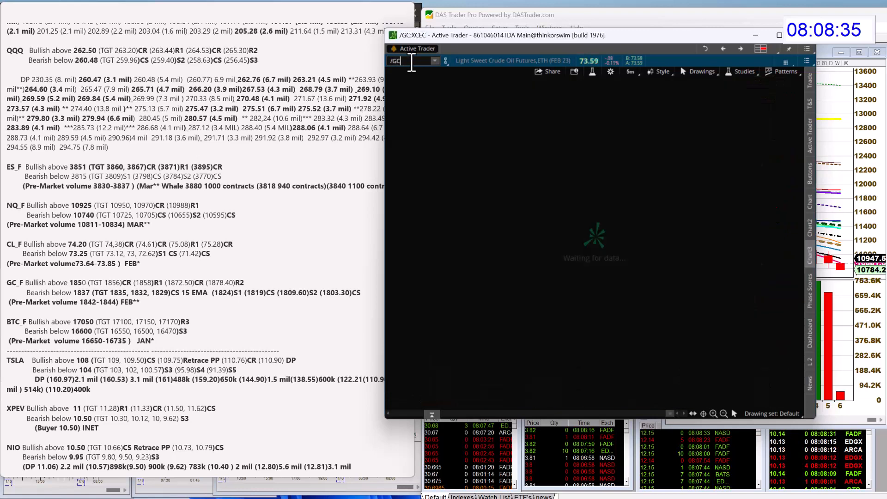
Load /GC gold futures in Active Trader and review its chart against the note's levels
type("/GC")
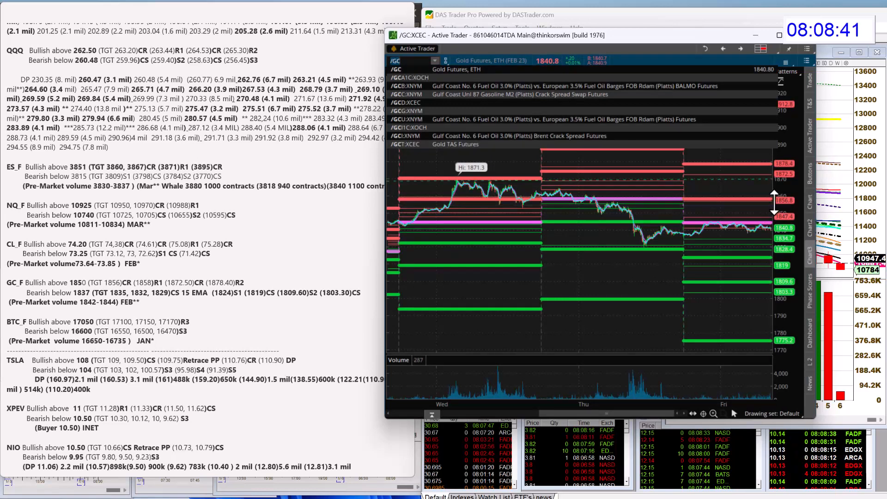
mouse_move(695, 180)
type("BT")
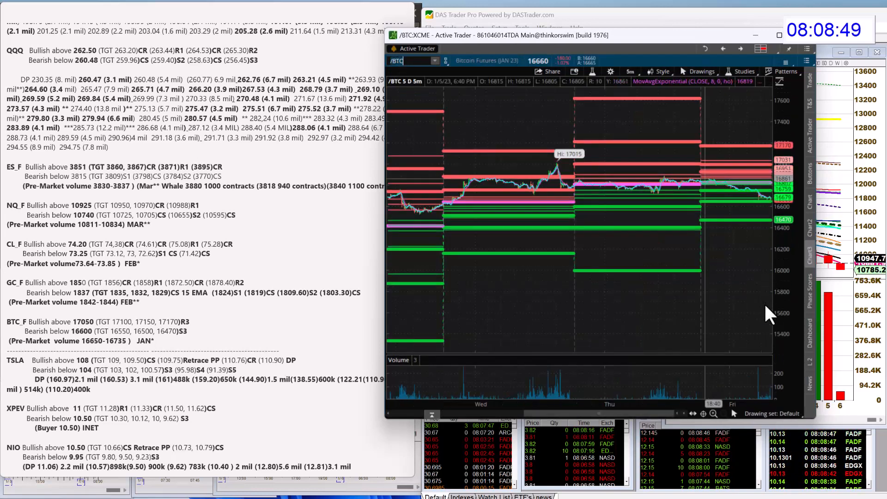
left_click(712, 413)
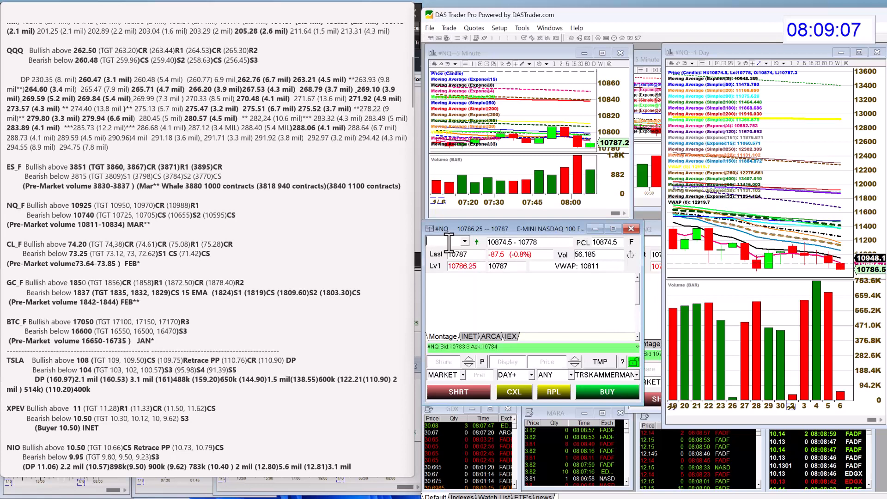
Load TSLA and then XPEV in the Montage to review their Level 2 quotes and charts
type("TSLA")
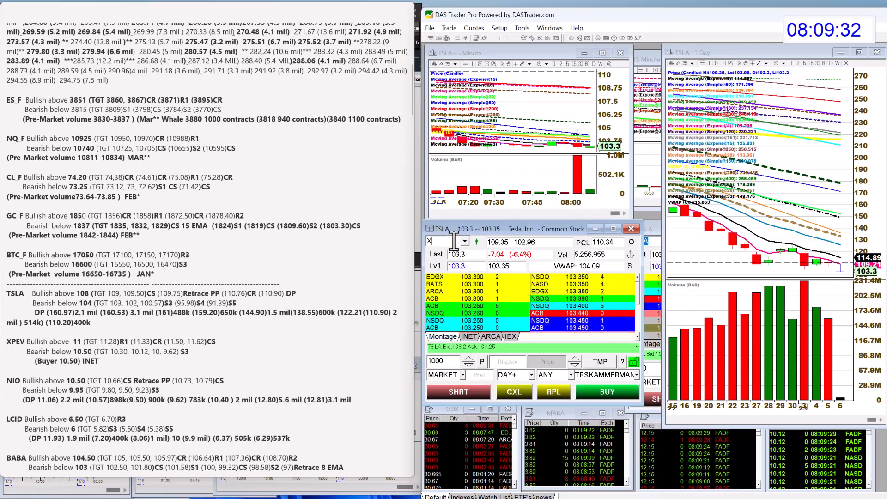
type("XPEV")
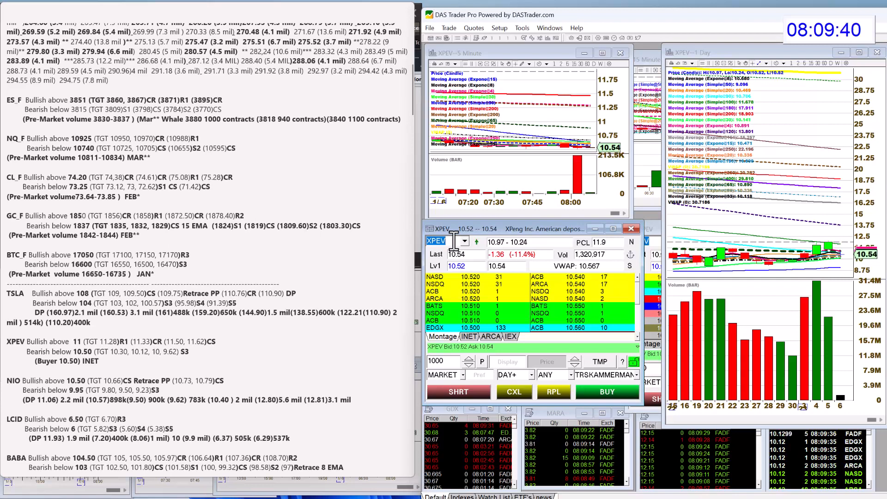
Step the Montage through NIO, BABA and AMD to check each against the note's levels
type("NIO")
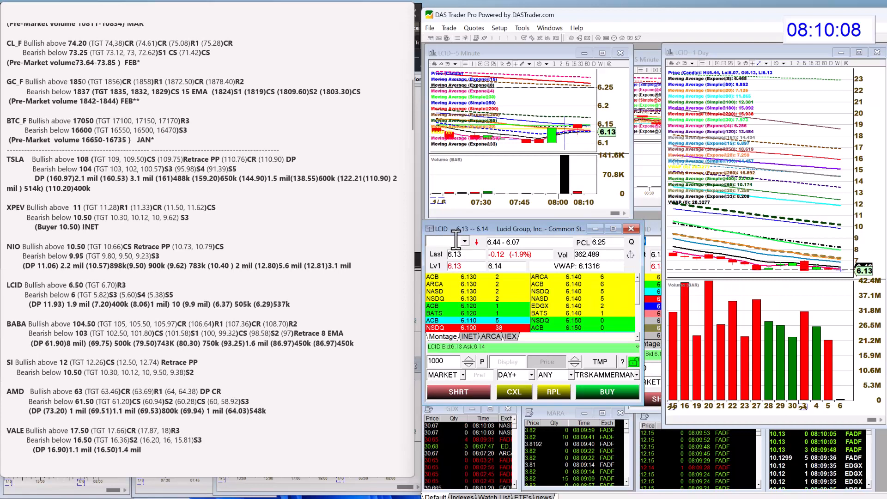
type("BABA")
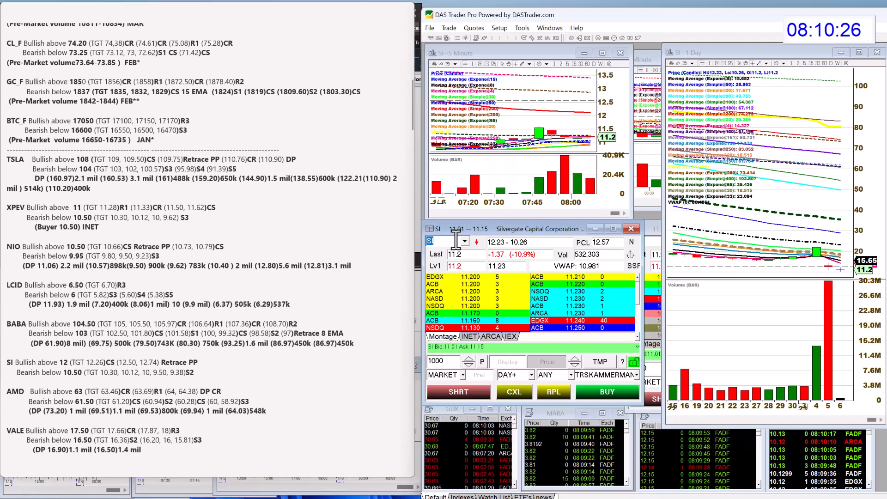
type("AMD")
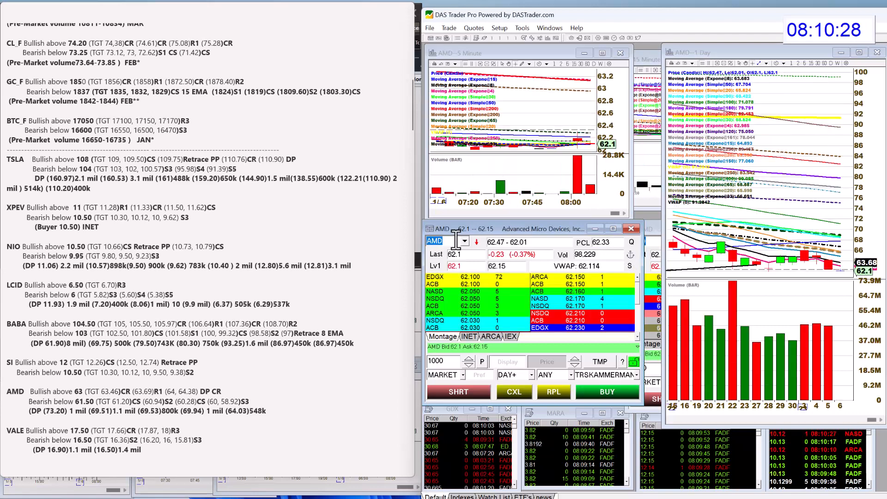